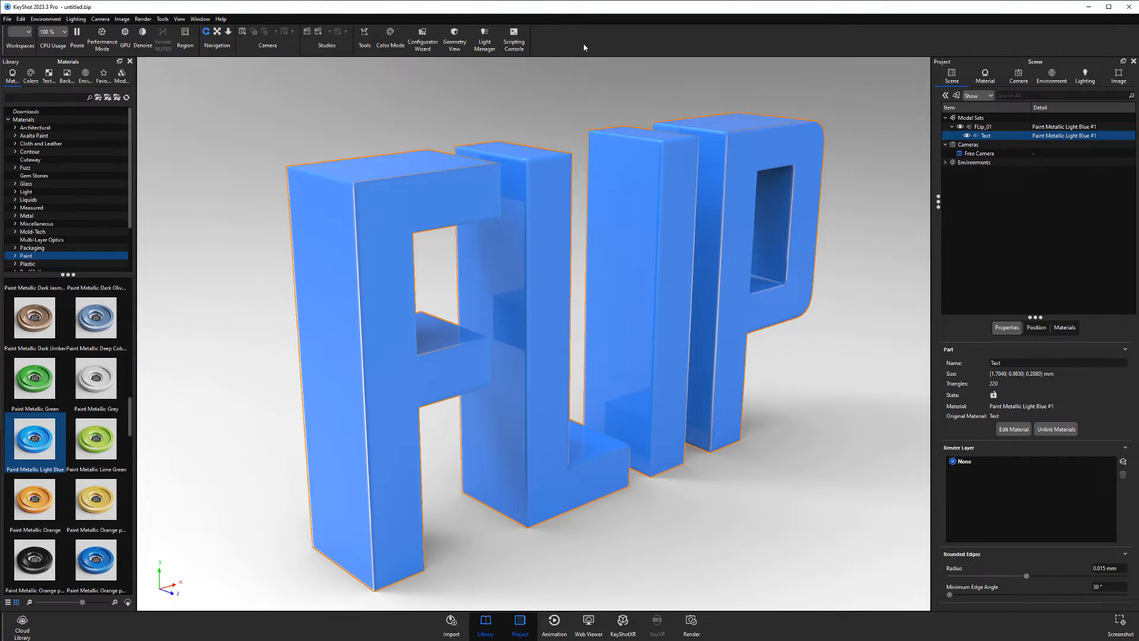
Step: Flip the inverted letter normals via Flip Normals, apply, then select the Text part for its 0 mm edge radius
{"action": "left_click", "coordinate": [364, 37]}
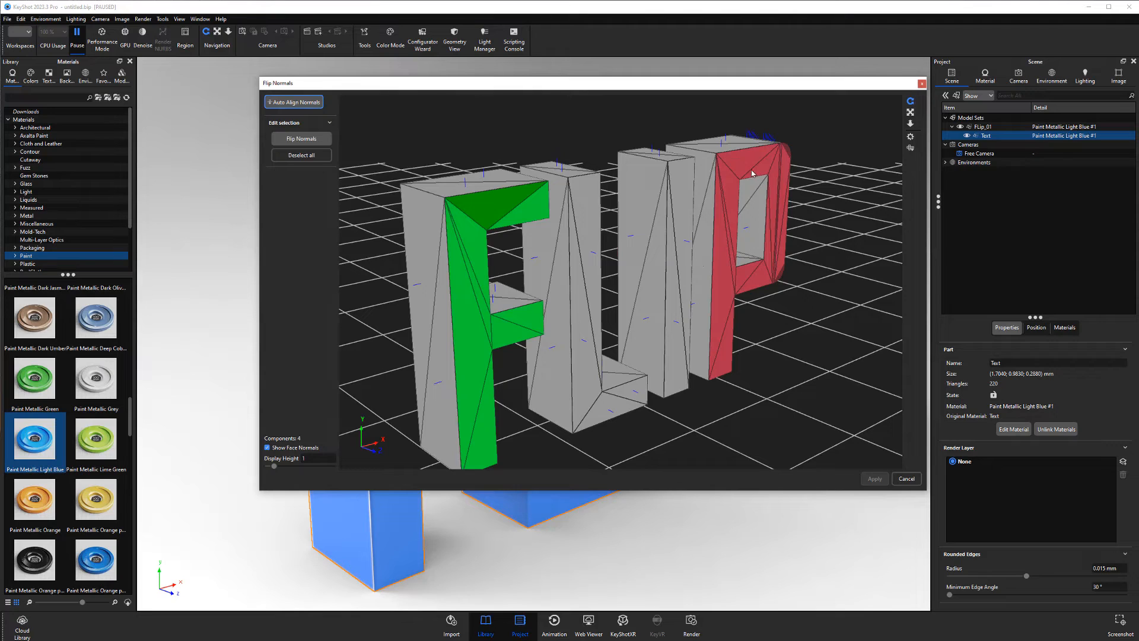
{"action": "left_click", "coordinate": [300, 137]}
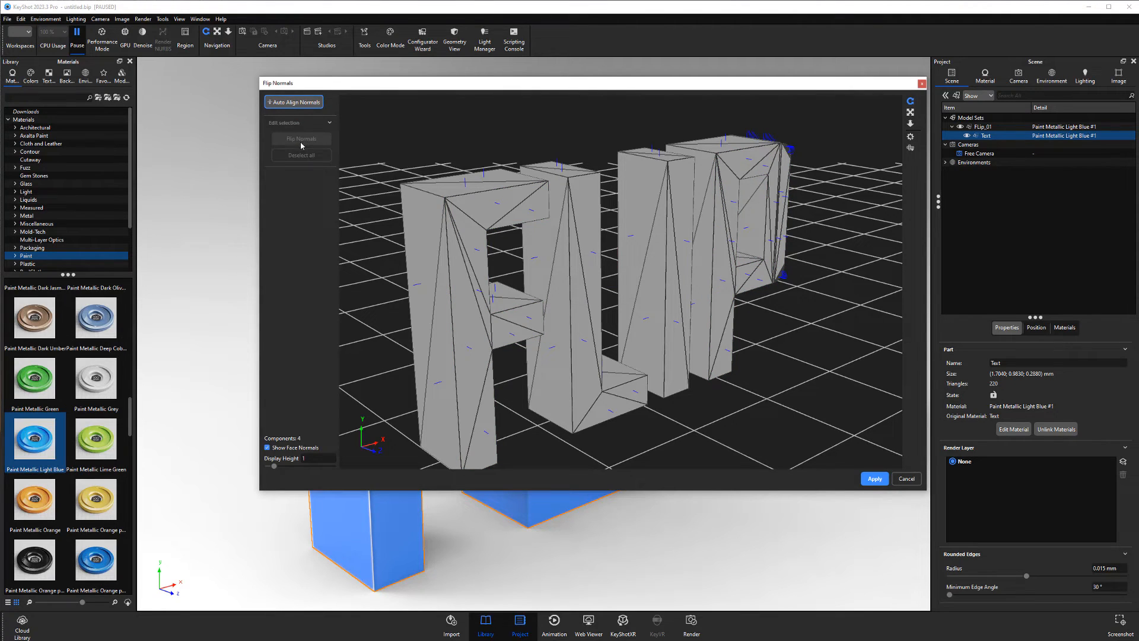
{"action": "mouse_move", "coordinate": [765, 390]}
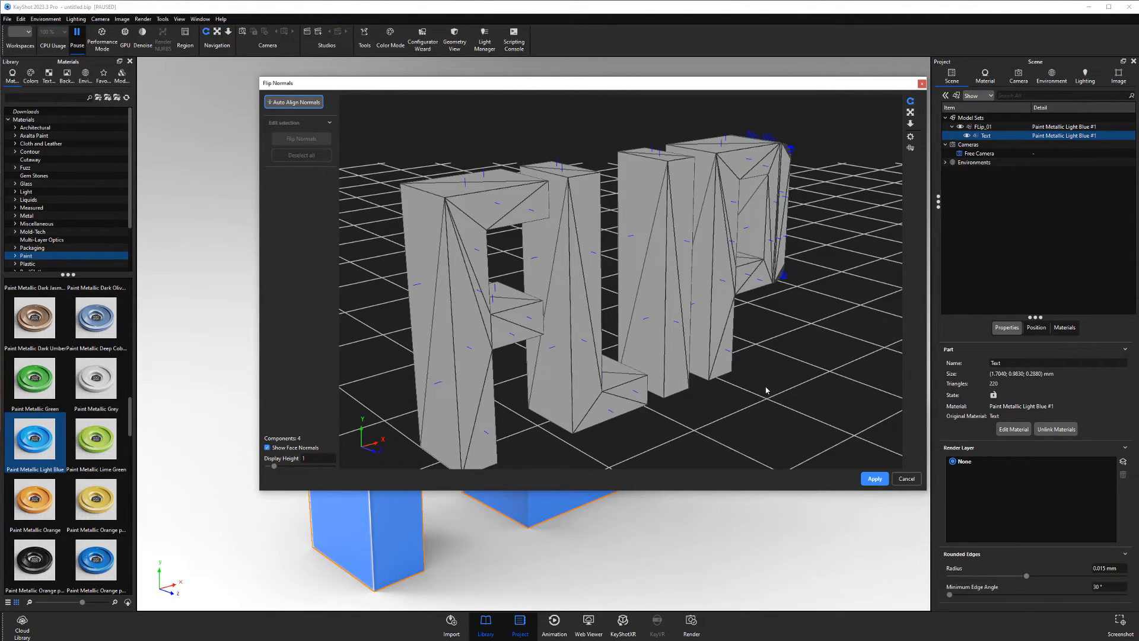
{"action": "left_click", "coordinate": [875, 478]}
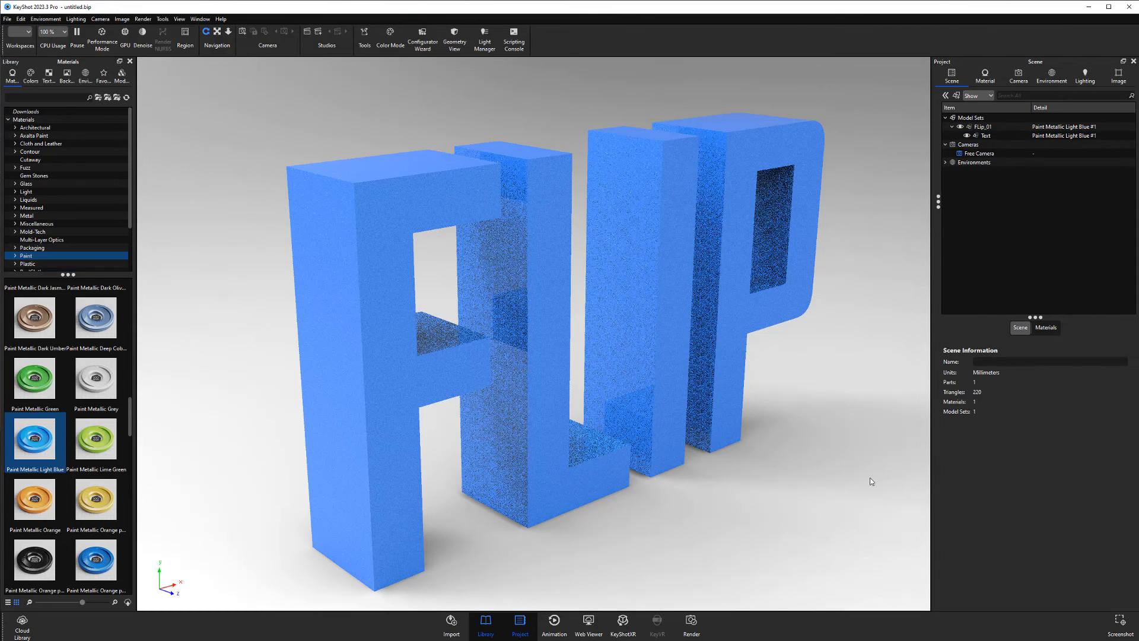
{"action": "left_click", "coordinate": [986, 135]}
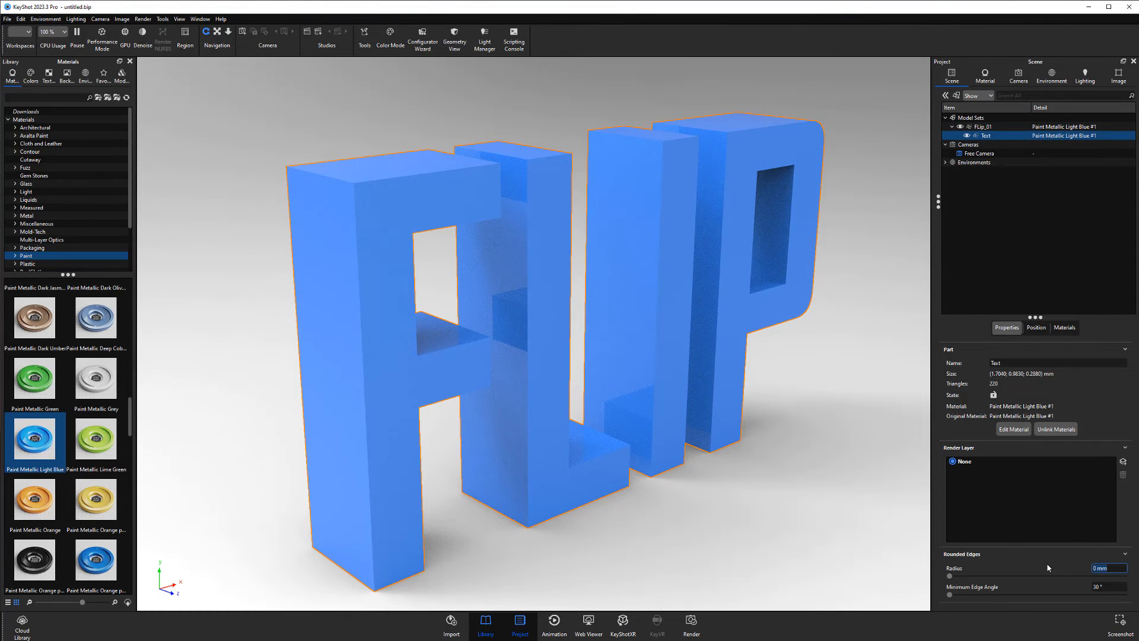